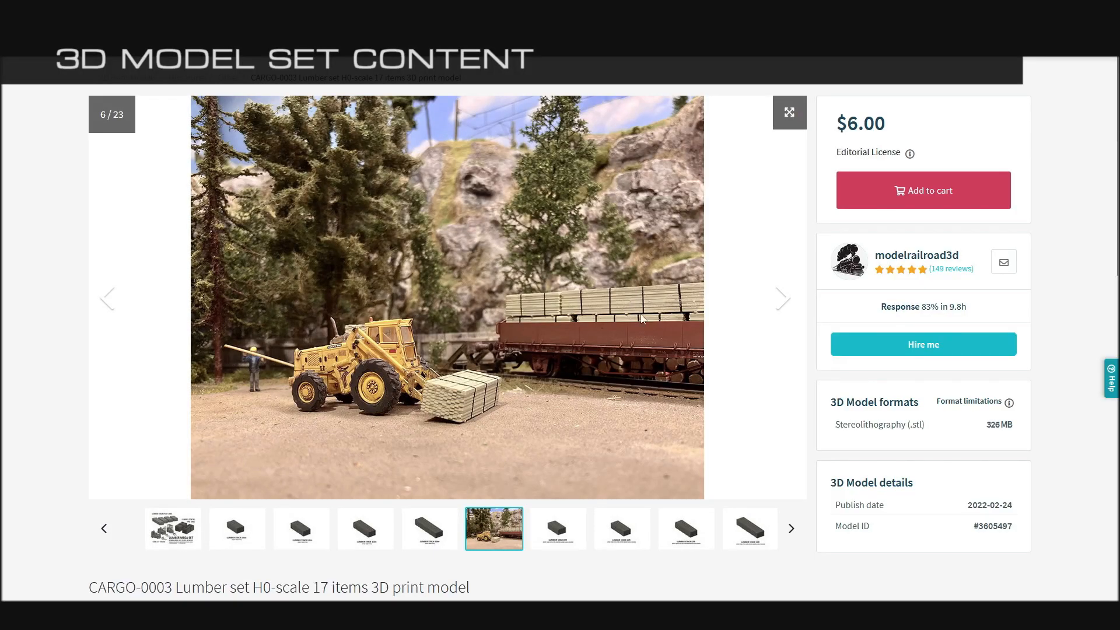
mouse_move(640, 320)
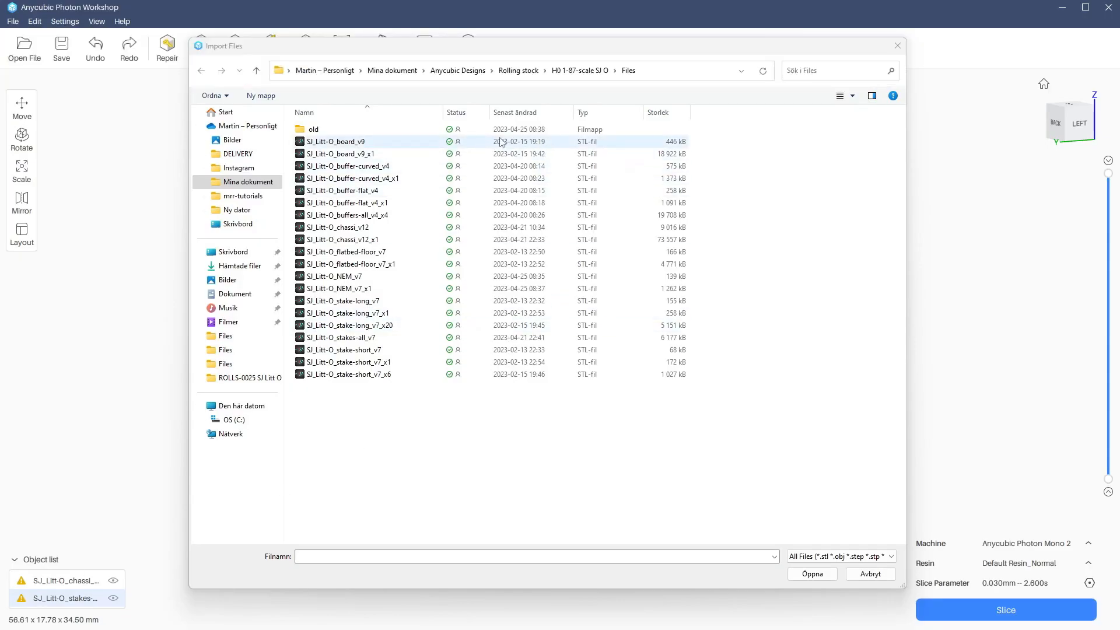
Step: Import SJ_Litt-O_board_v9, then replace it with the pre-supported SJ_Litt-O_board_v9_x1
double_click(335, 141)
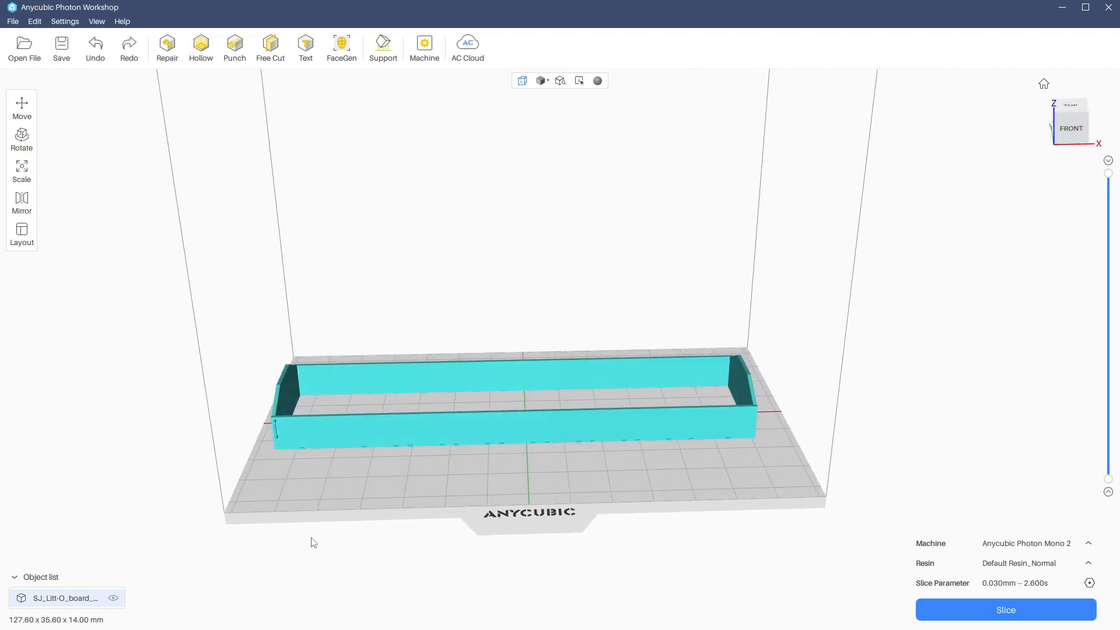
mouse_move(366, 553)
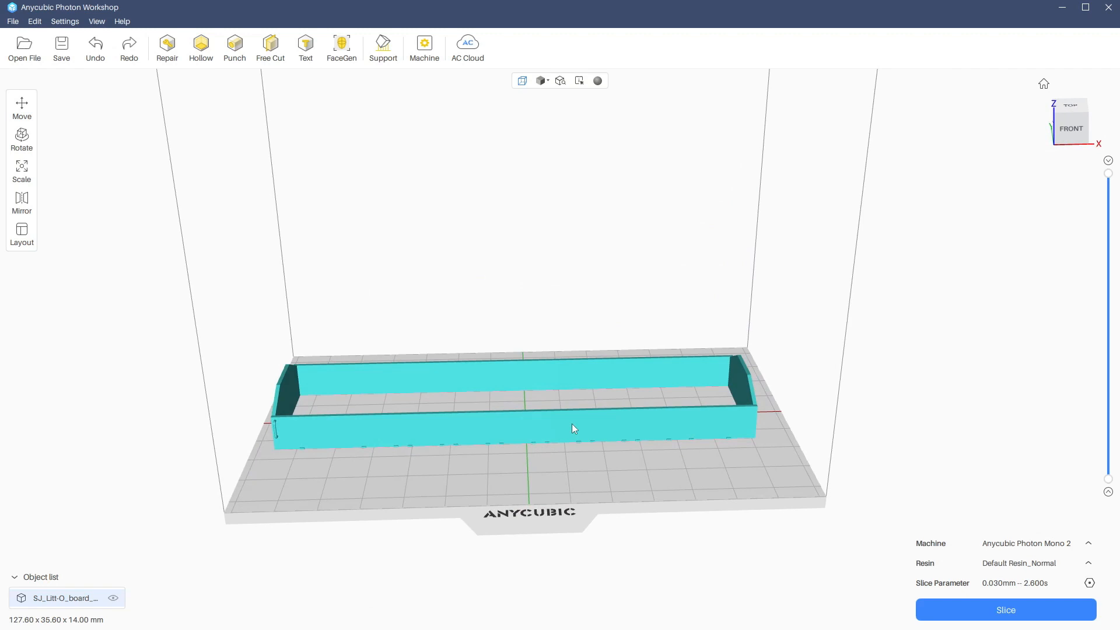
left_click(25, 49)
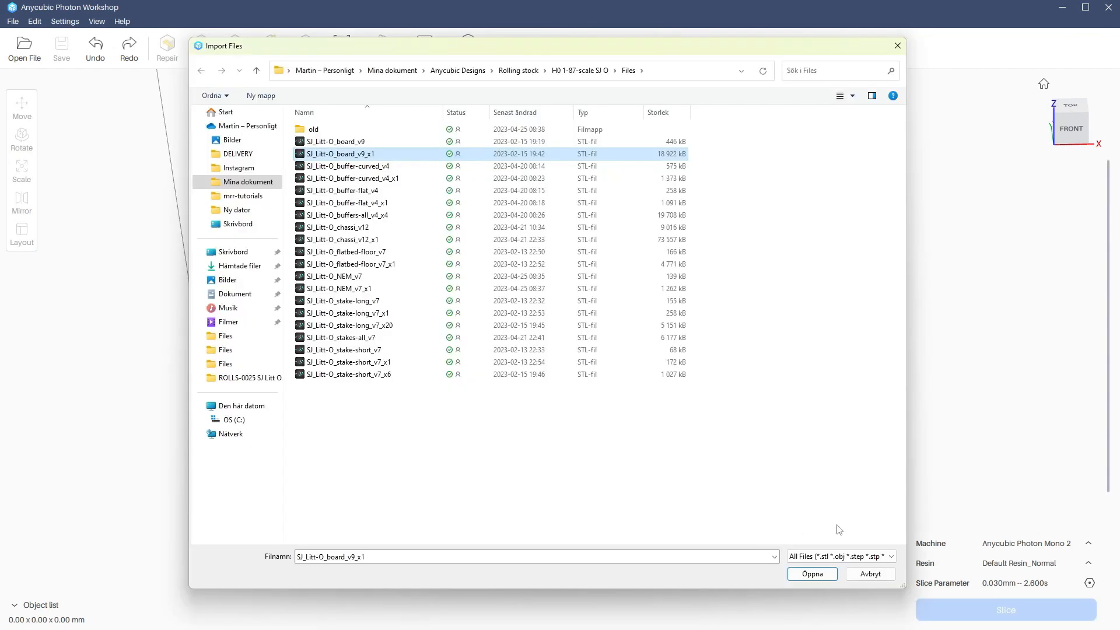
left_click(811, 574)
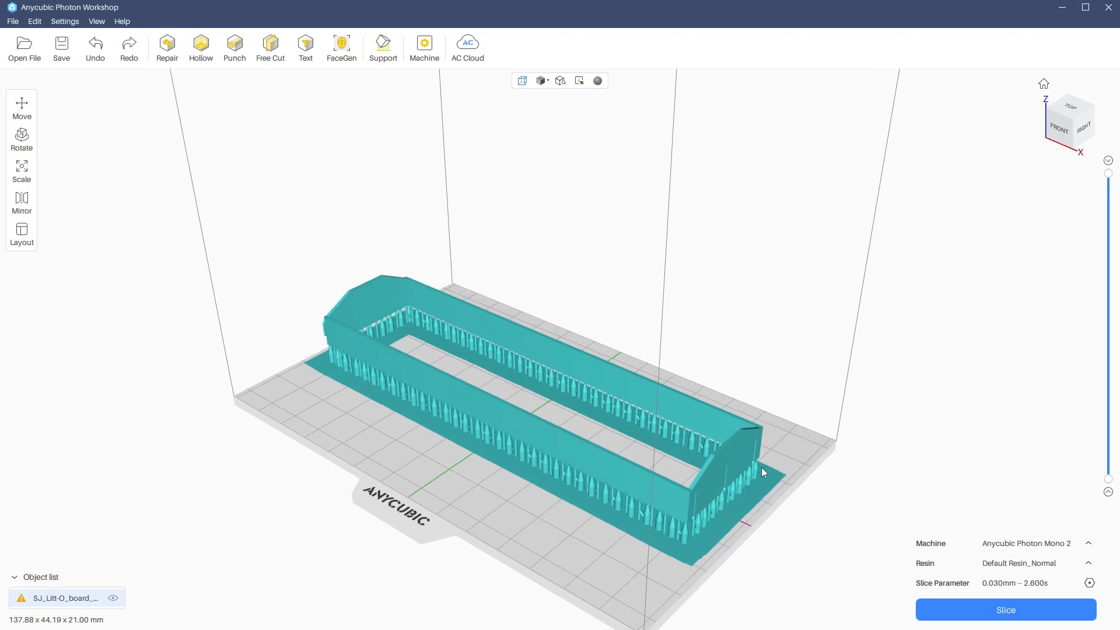
Step: Import the supported SJ_Litt-O_buffers-all_v4_x4 set instead of the stakes-all model
left_click(24, 48)
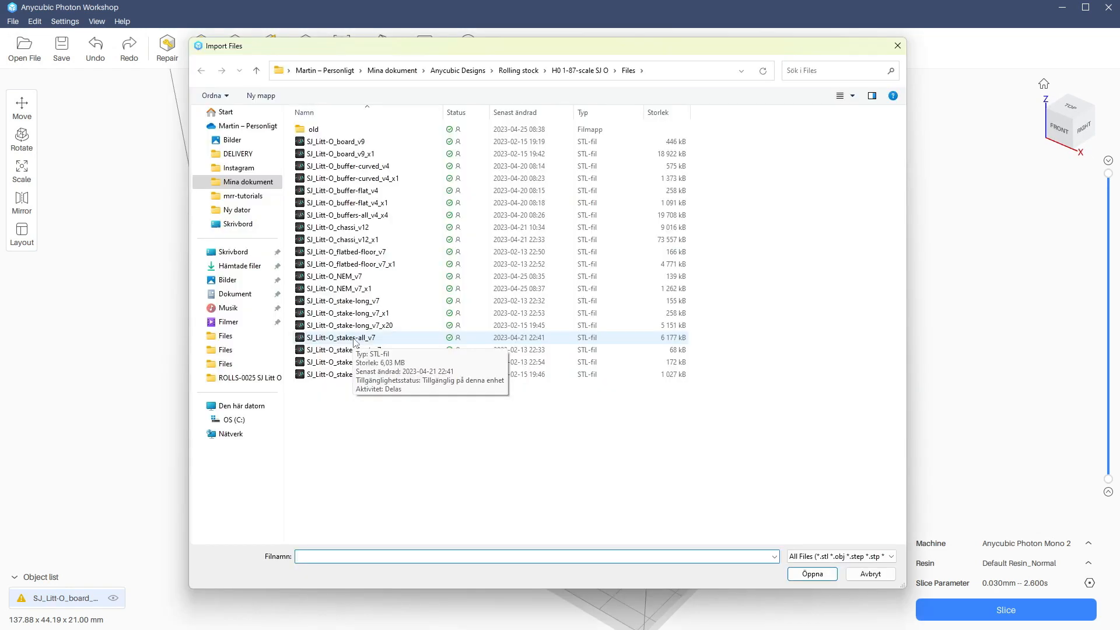
left_click(340, 337)
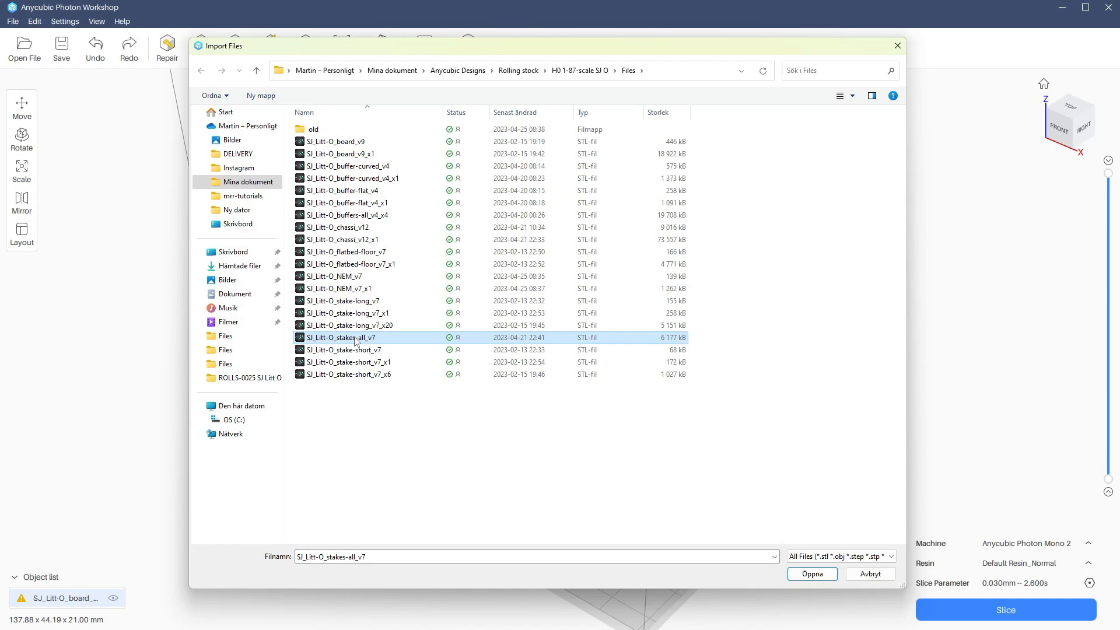
mouse_move(371, 215)
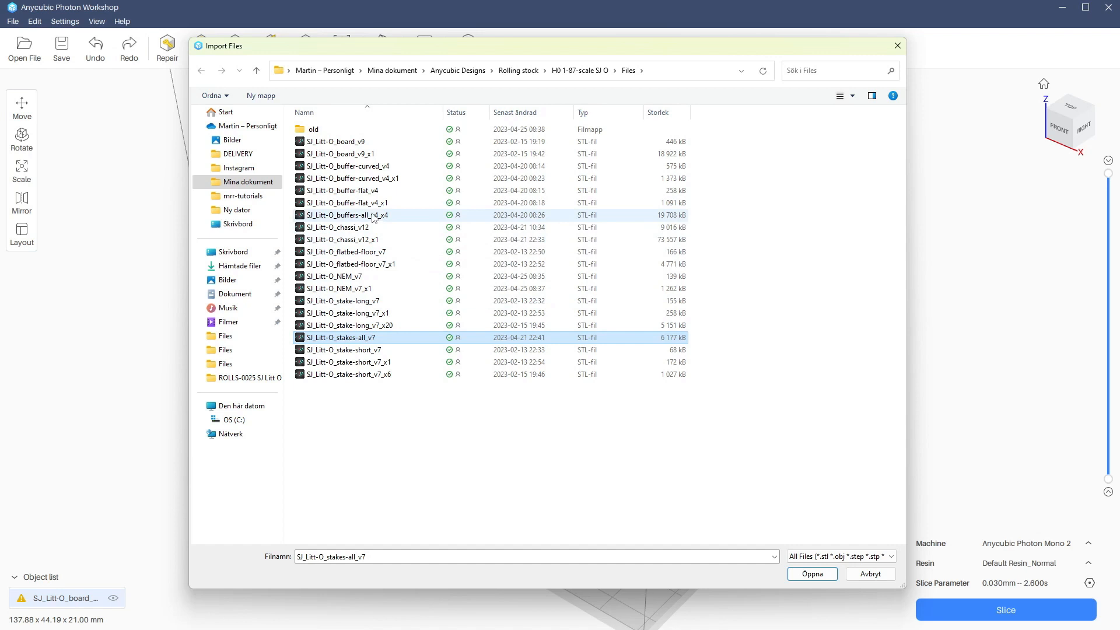
left_click(347, 215)
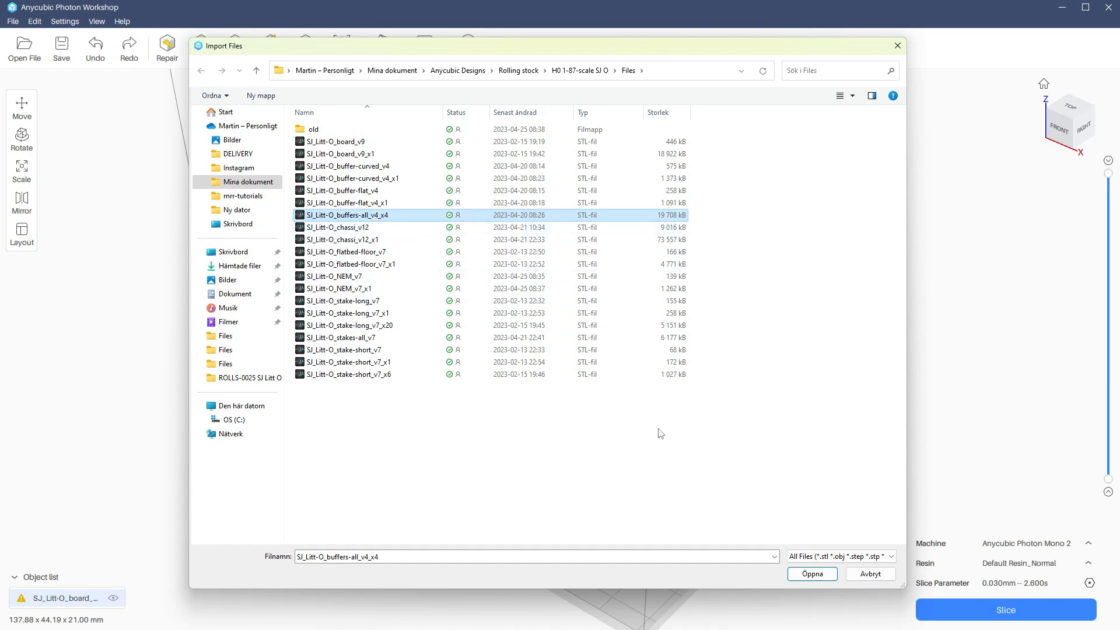
left_click(811, 574)
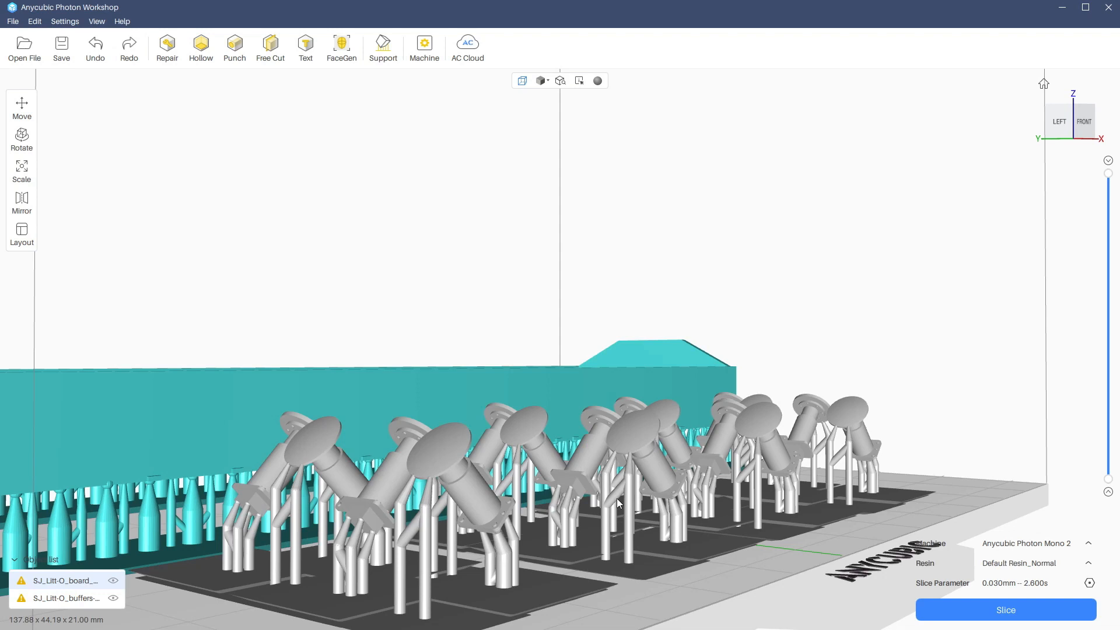
Step: Import the supported SJ_Litt-O_chassi_v12_x1 model as the only part on the plate
left_click(23, 47)
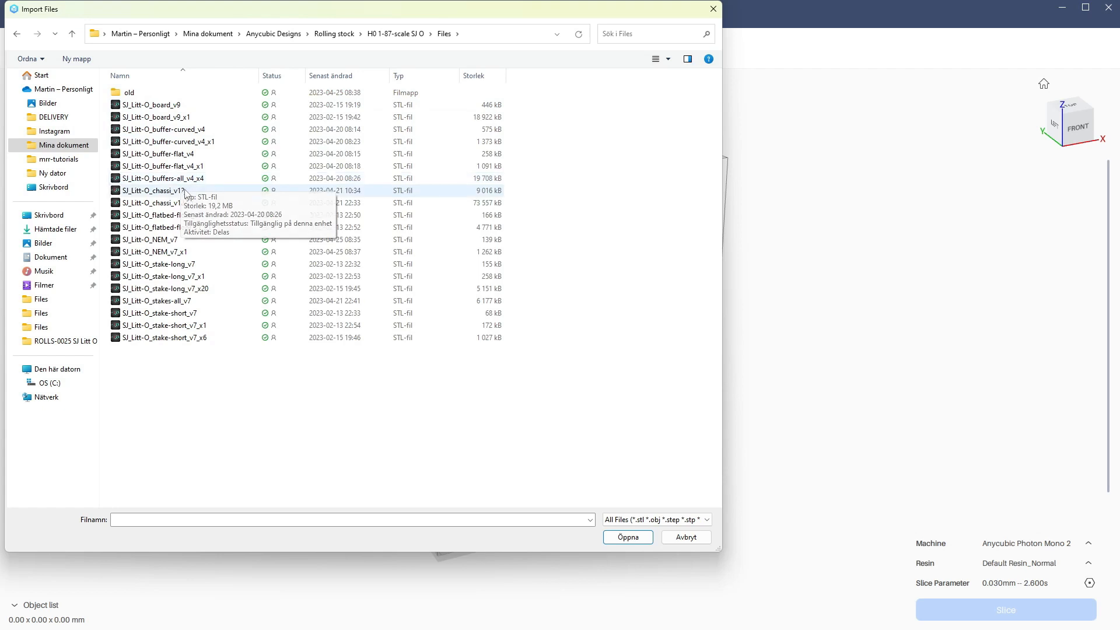
left_click(164, 203)
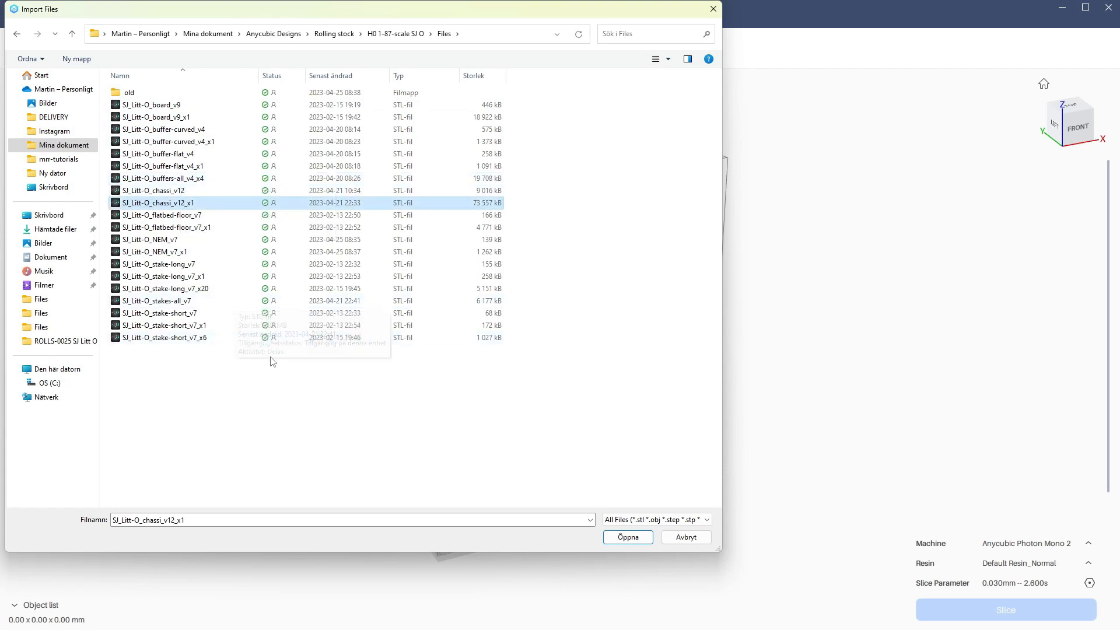
left_click(626, 537)
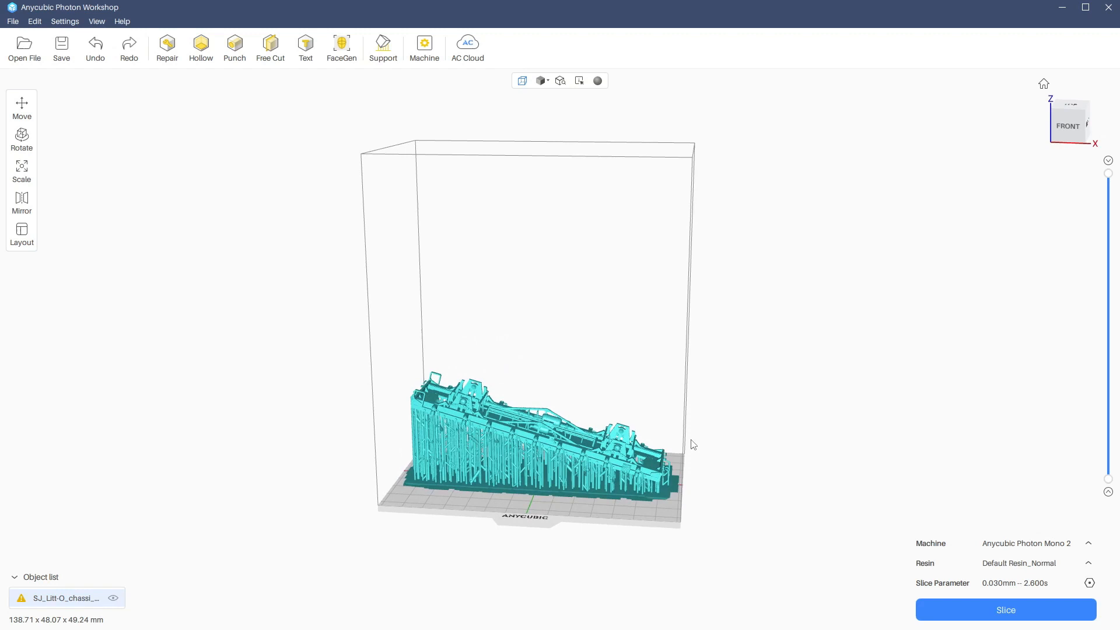
mouse_move(612, 431)
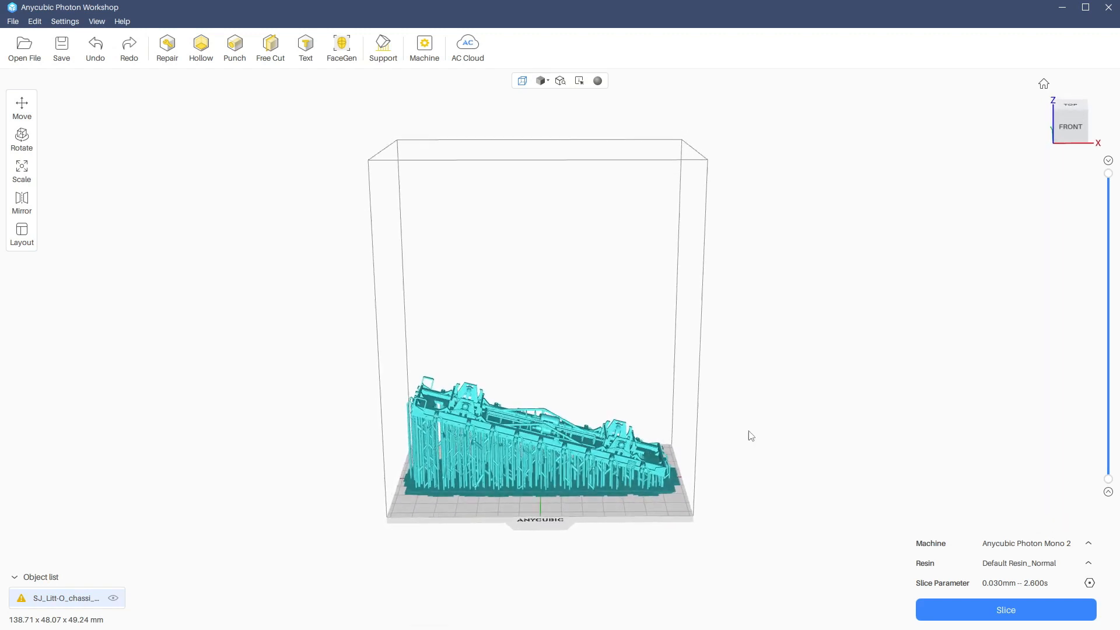
mouse_move(864, 498)
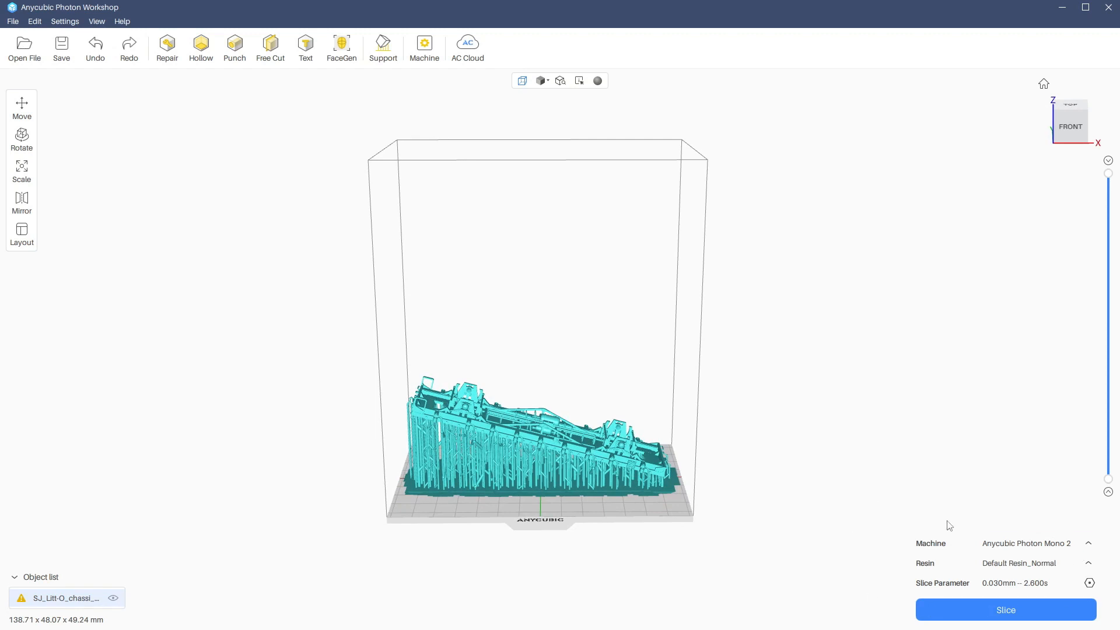
mouse_move(983, 596)
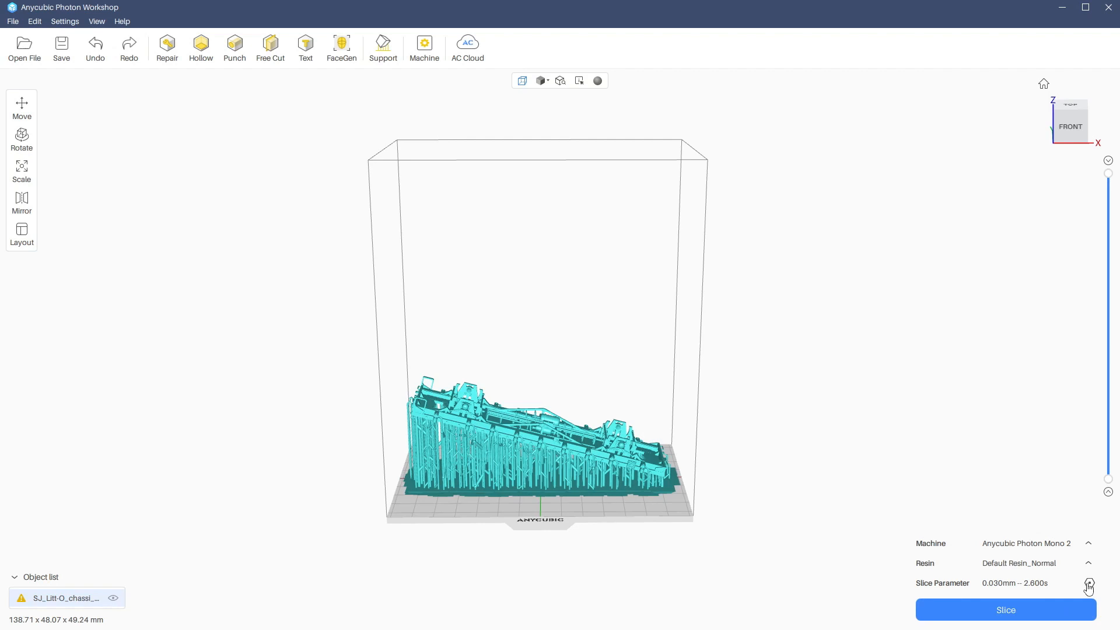
Step: Show the Default Resin_Normal settings: 0.030 mm layers, 2.6 s exposure
left_click(1089, 582)
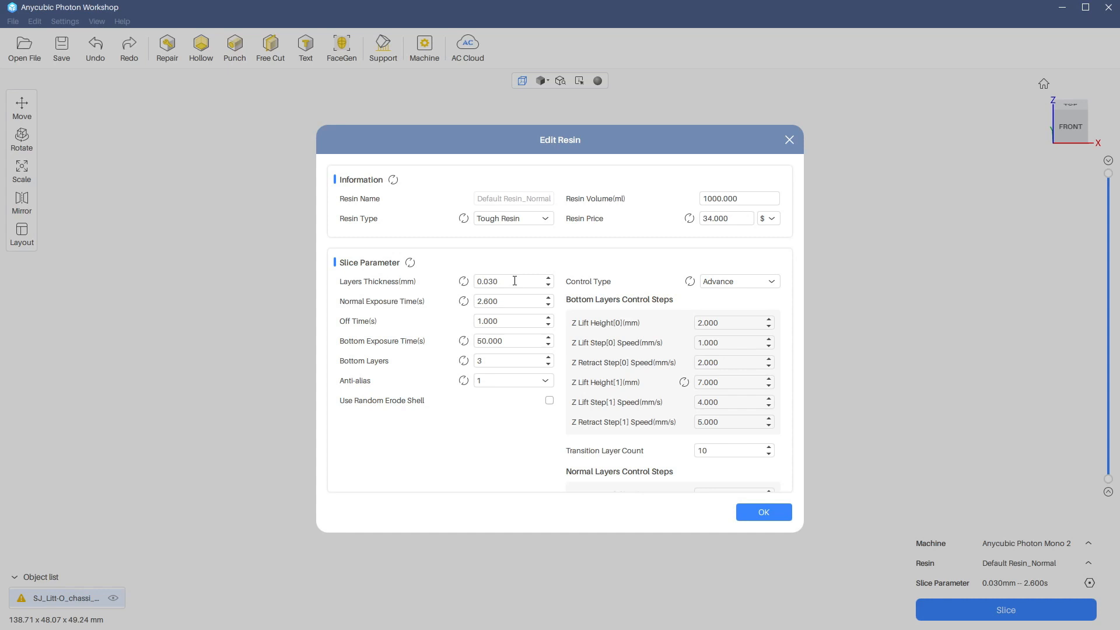
mouse_move(507, 301)
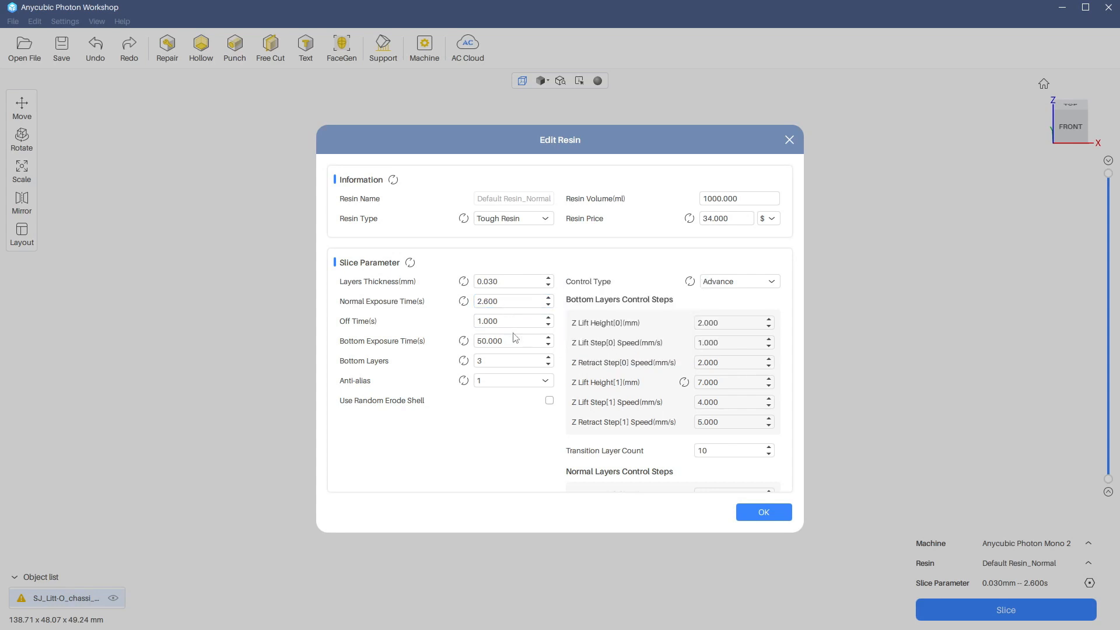
mouse_move(509, 339)
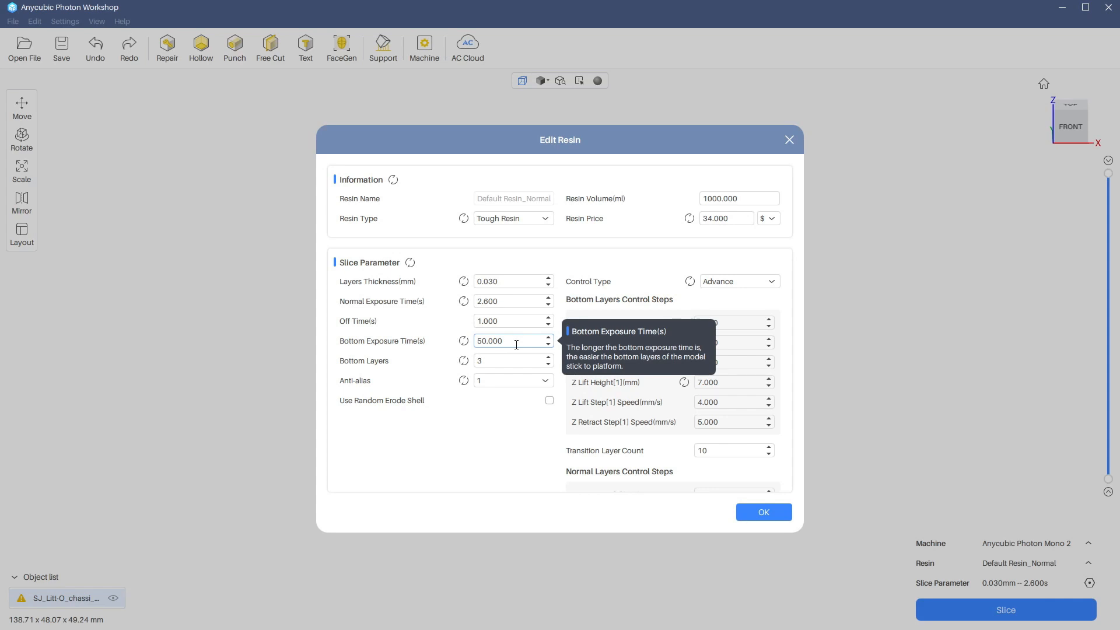
mouse_move(520, 378)
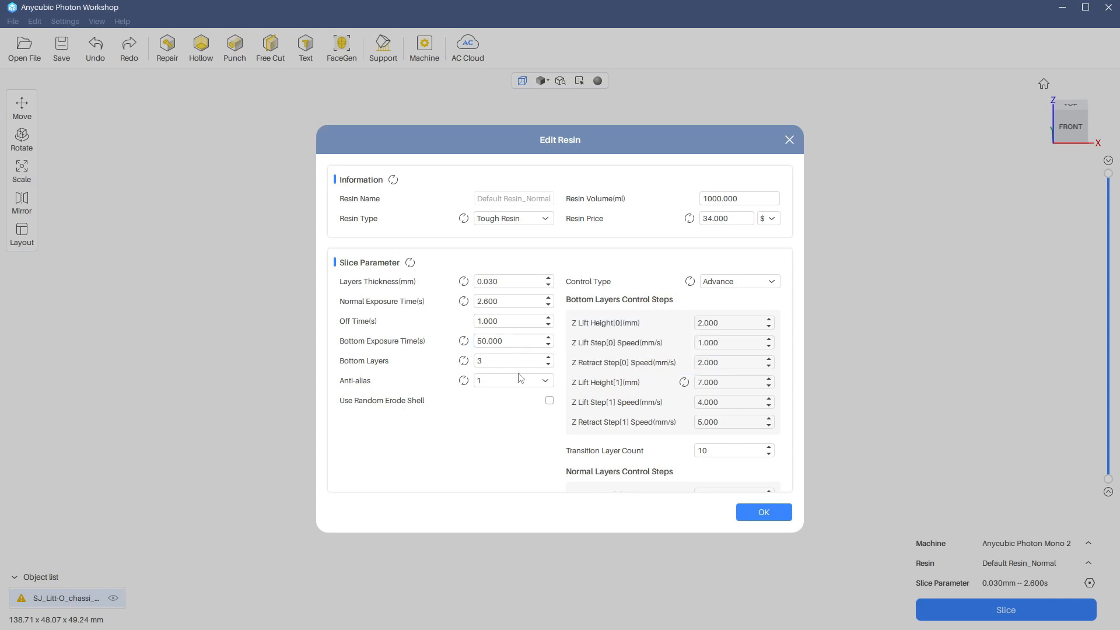
left_click(728, 383)
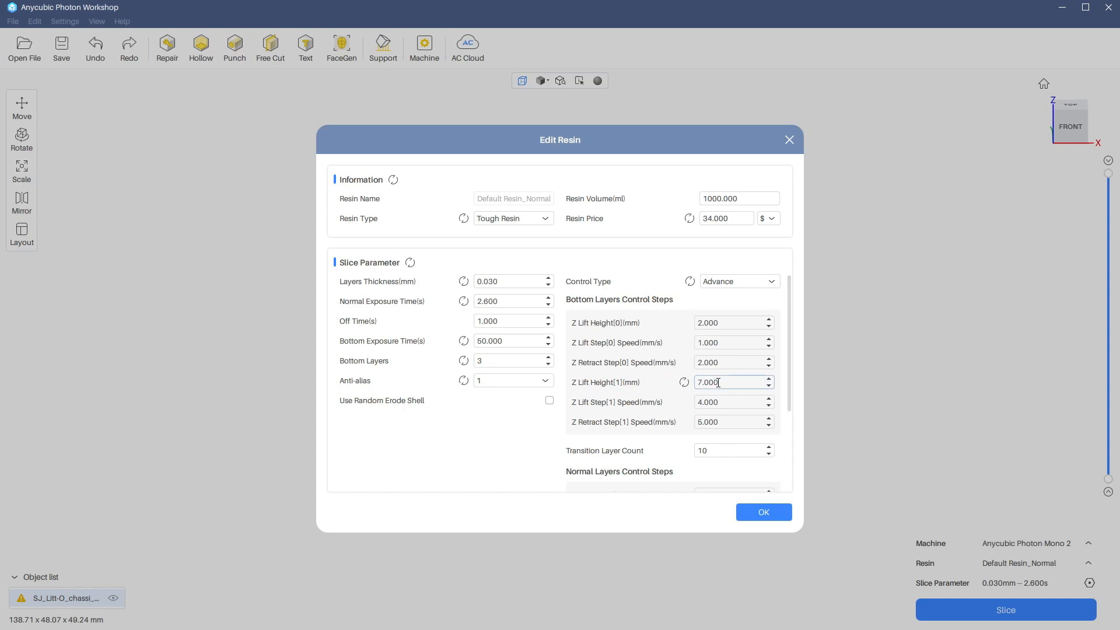
mouse_move(654, 386)
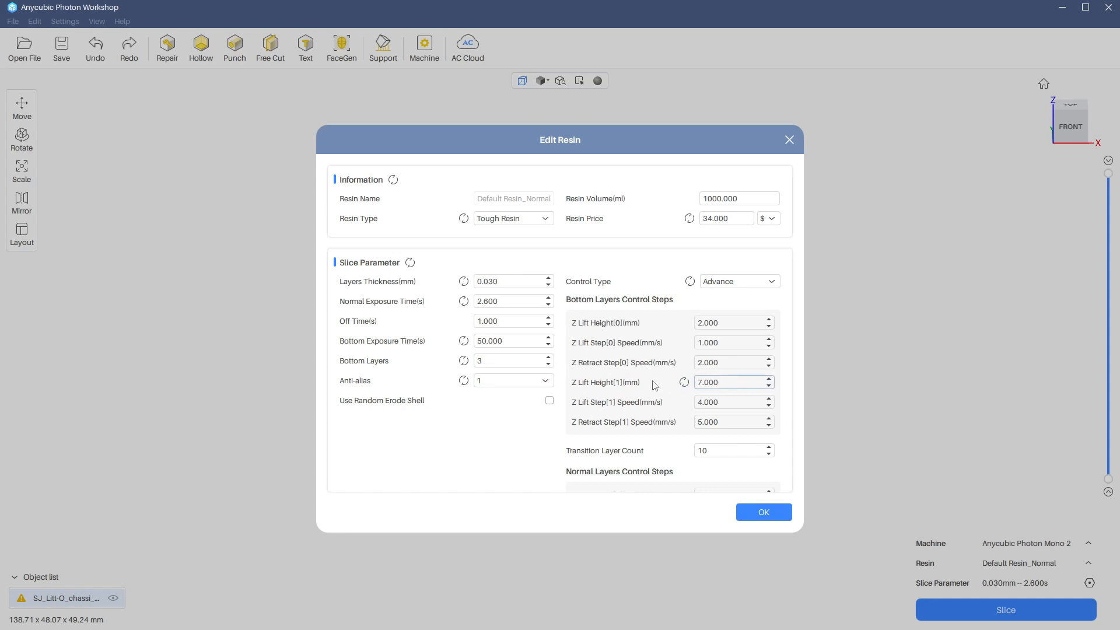
mouse_move(649, 384)
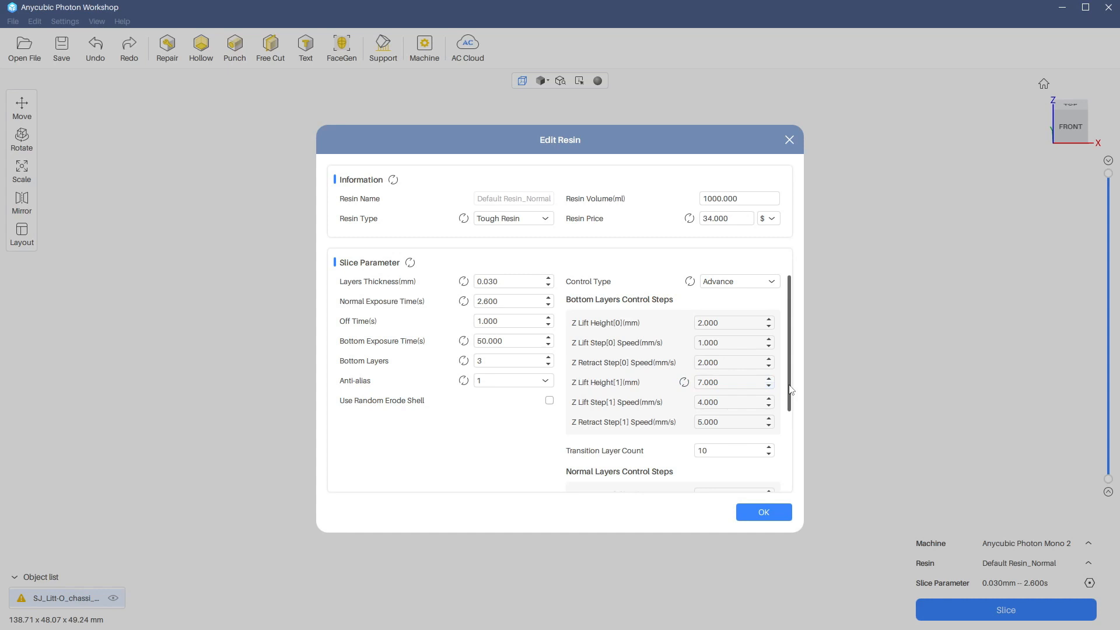
scroll("down", 3)
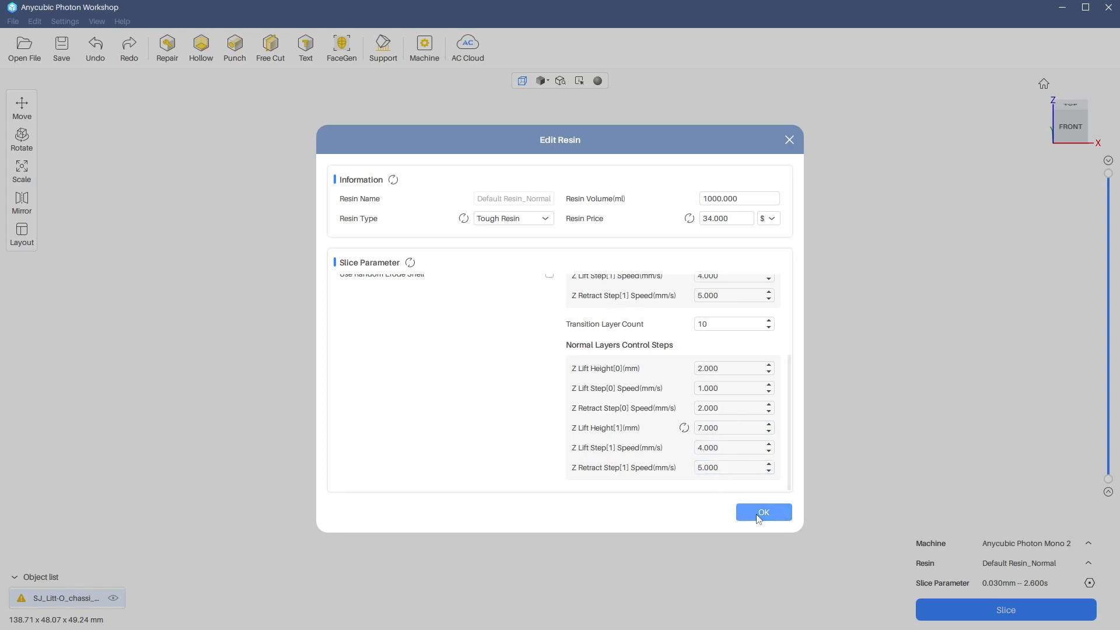
Step: Confirm the resin settings and begin slicing the supported chassis
left_click(763, 512)
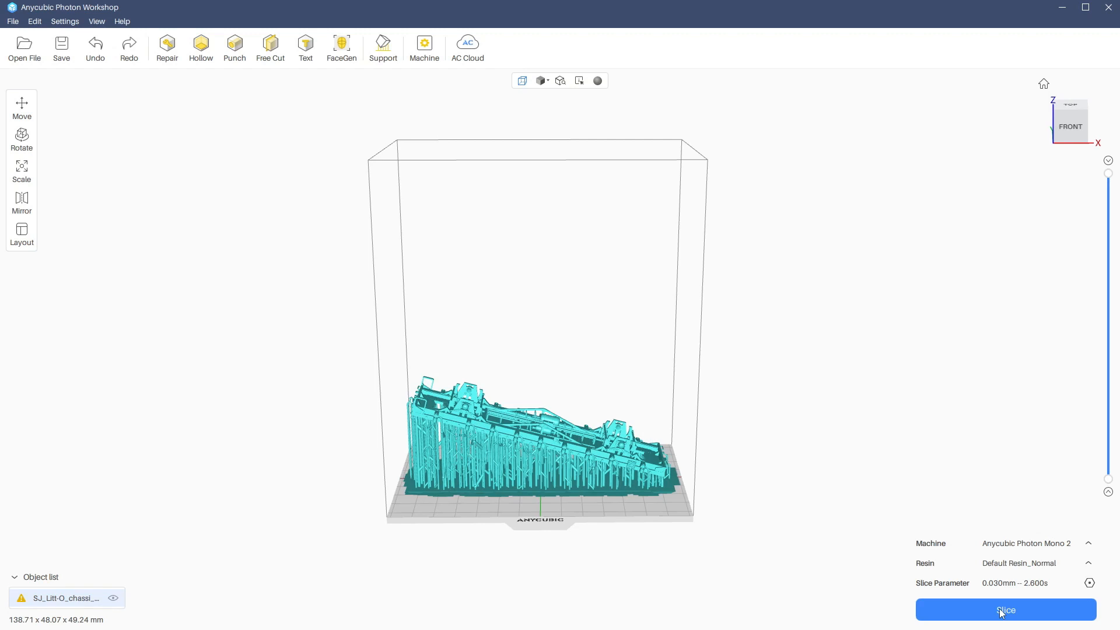
left_click(1005, 611)
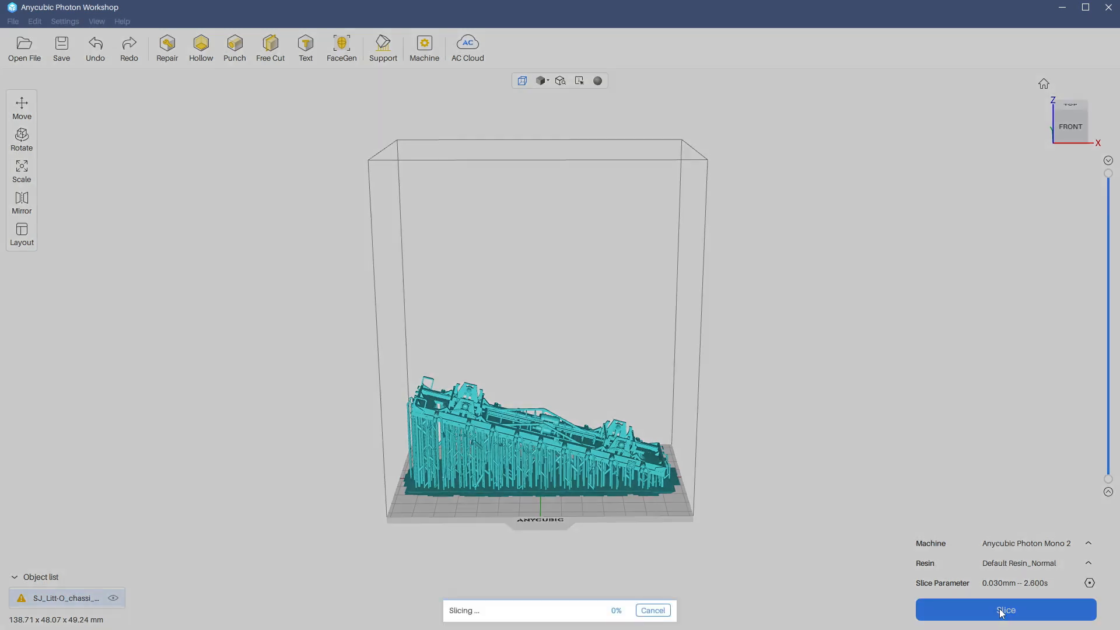